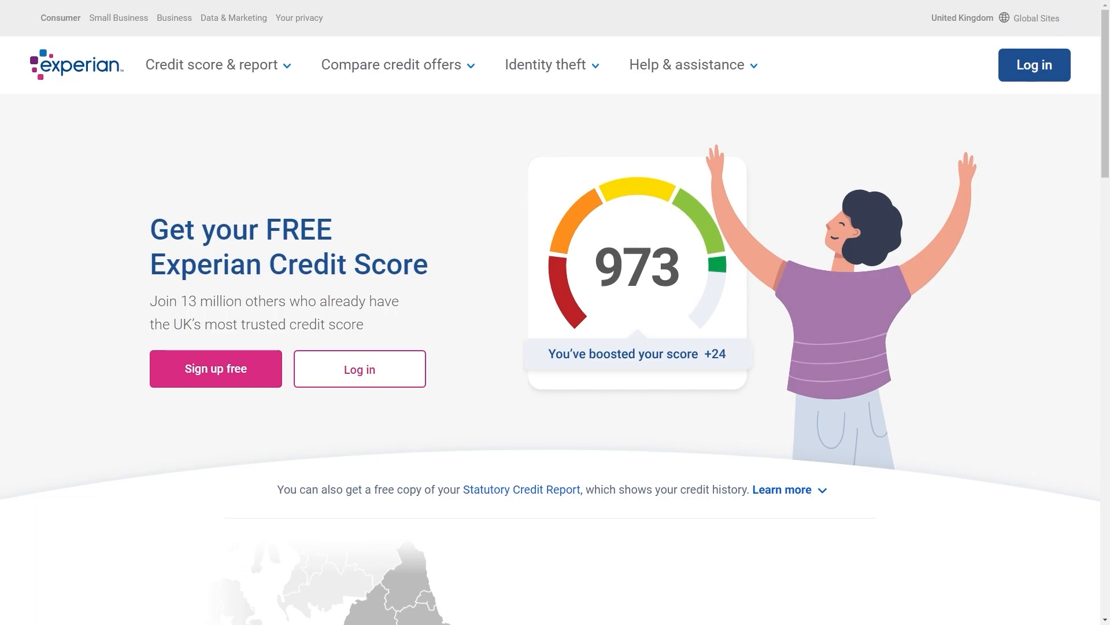
mouse_move(241, 334)
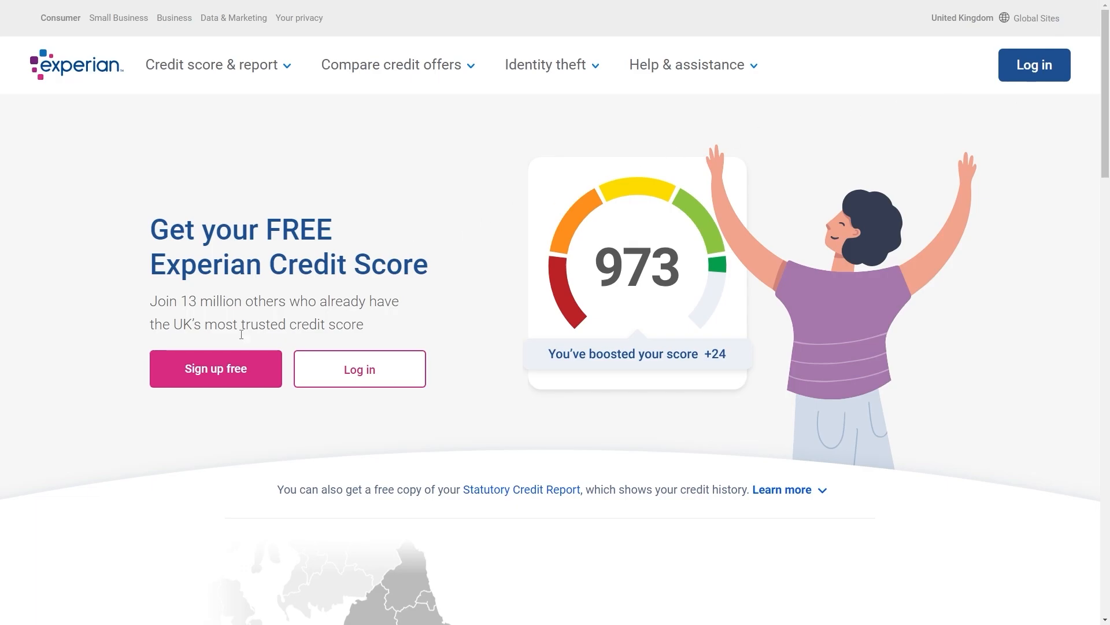
Step: Start the free Experian sign-up and choose Mr as the title
left_click(216, 368)
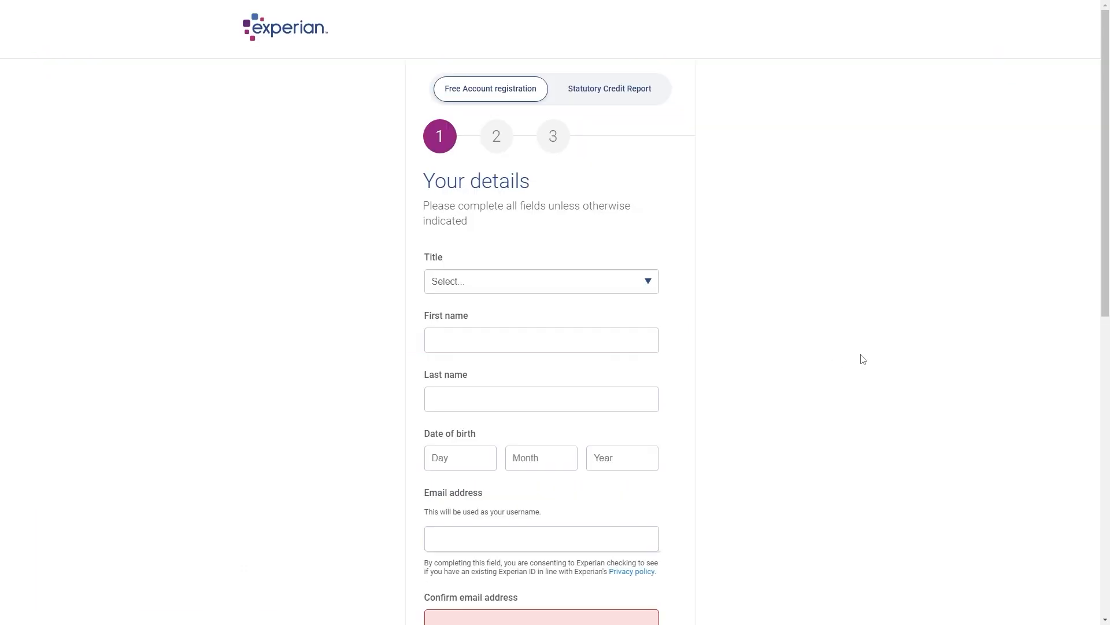
mouse_move(890, 192)
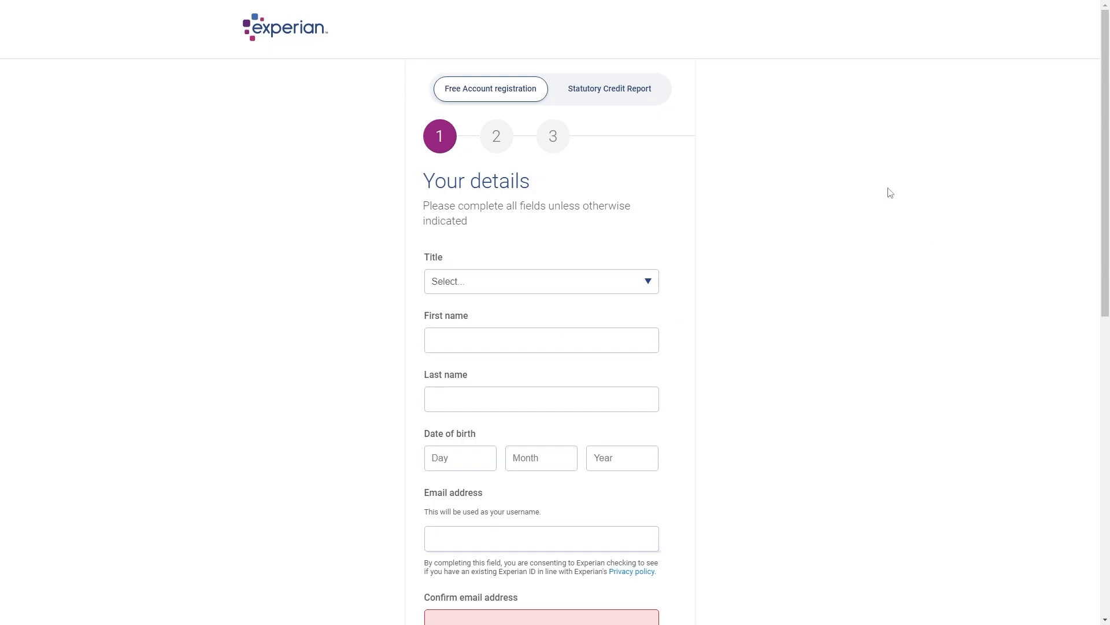
mouse_move(466, 99)
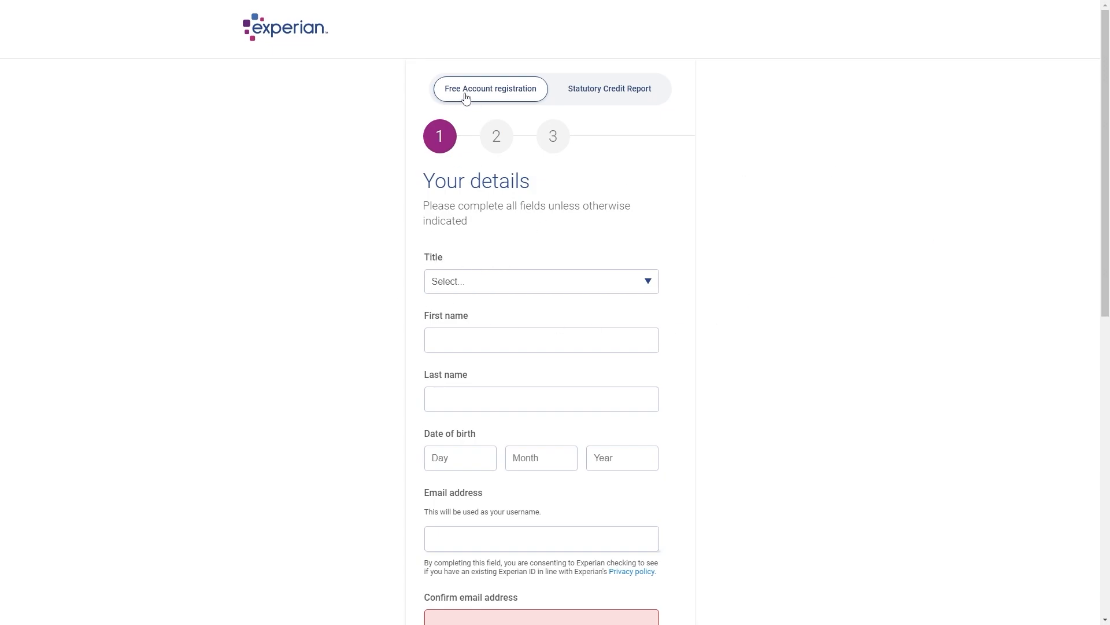
mouse_move(547, 91)
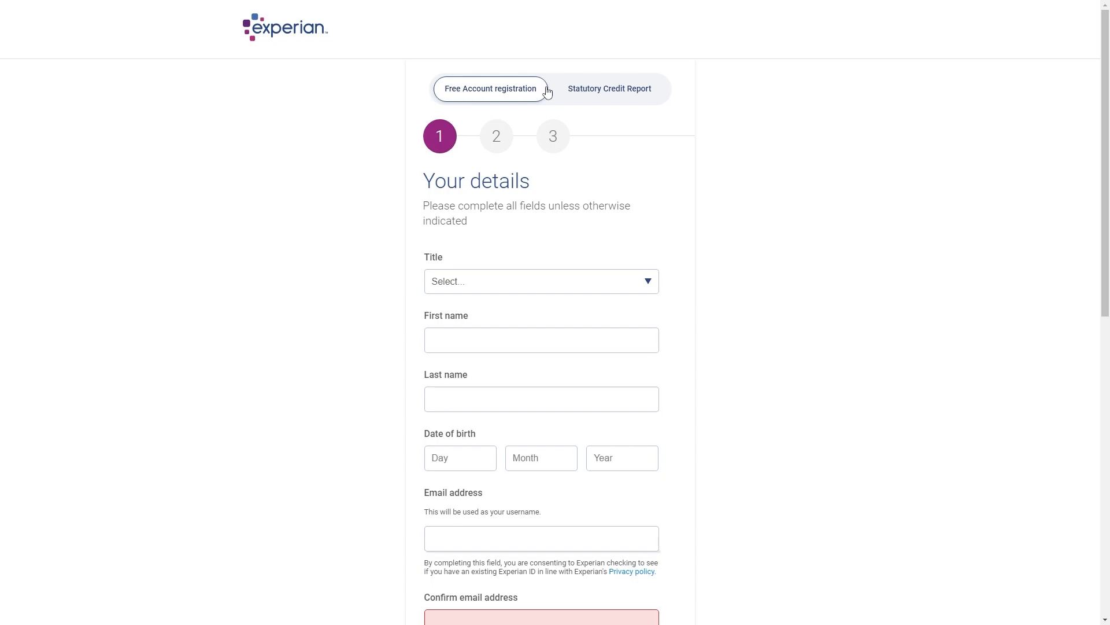
left_click(541, 281)
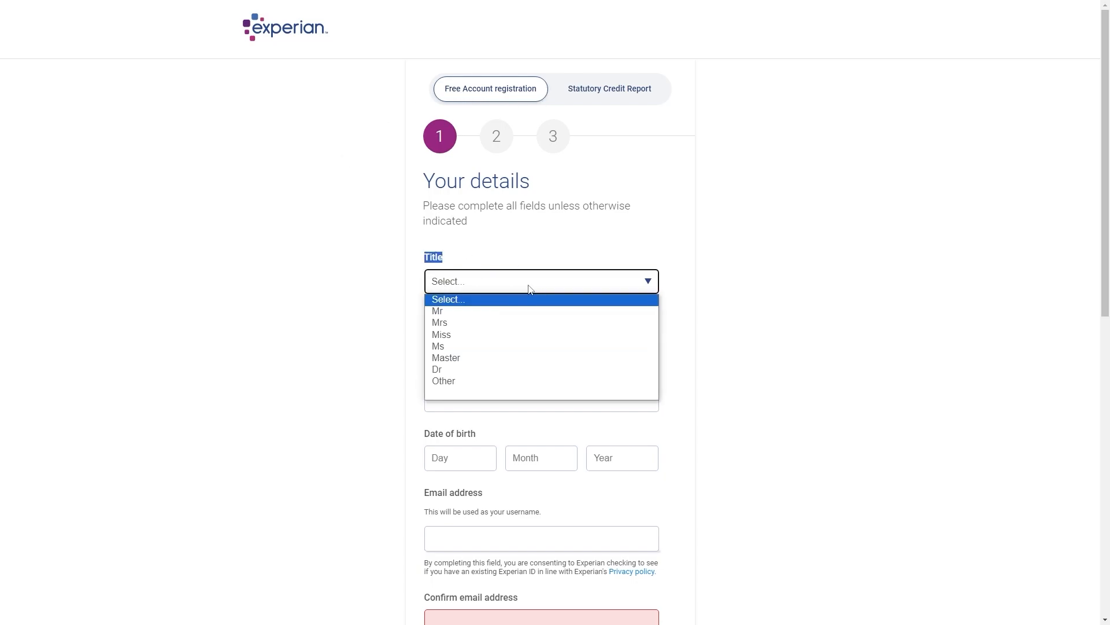
left_click(438, 310)
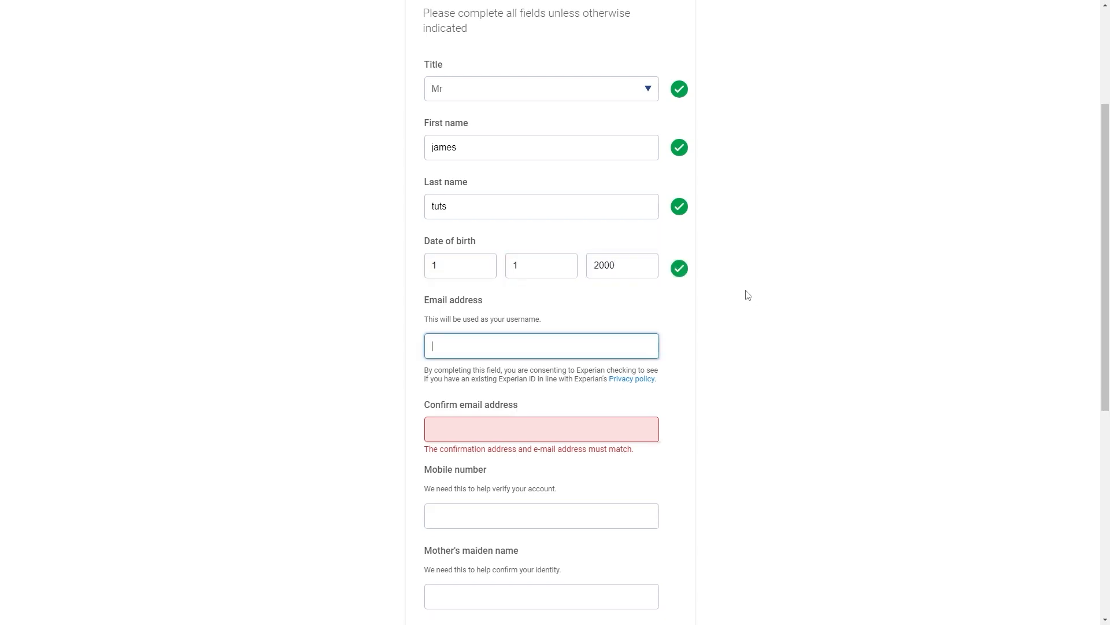
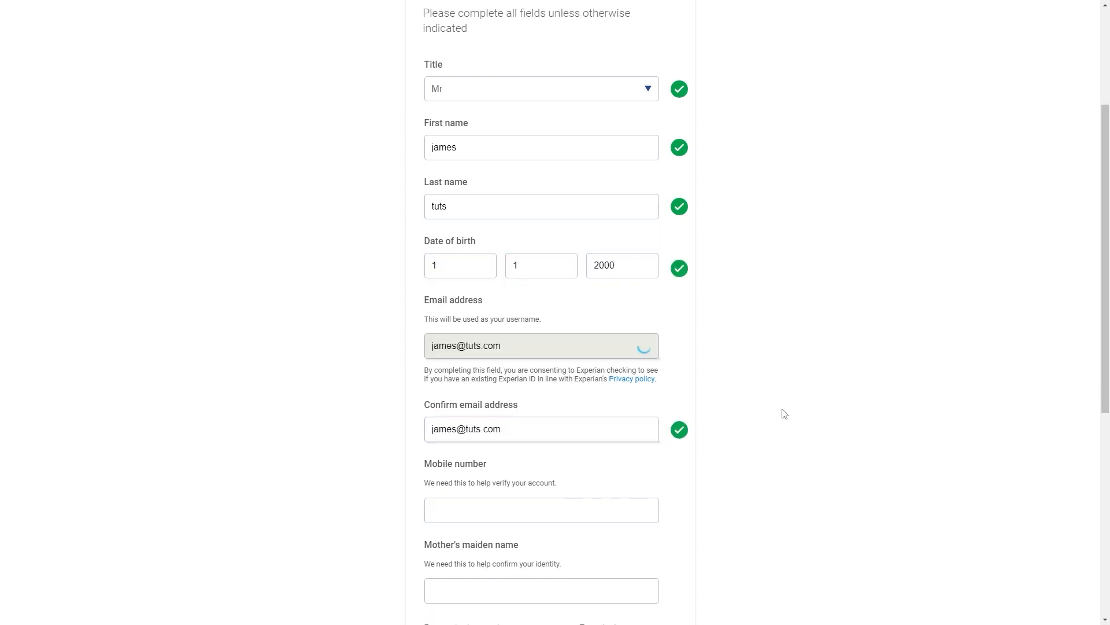
scroll("down", 3)
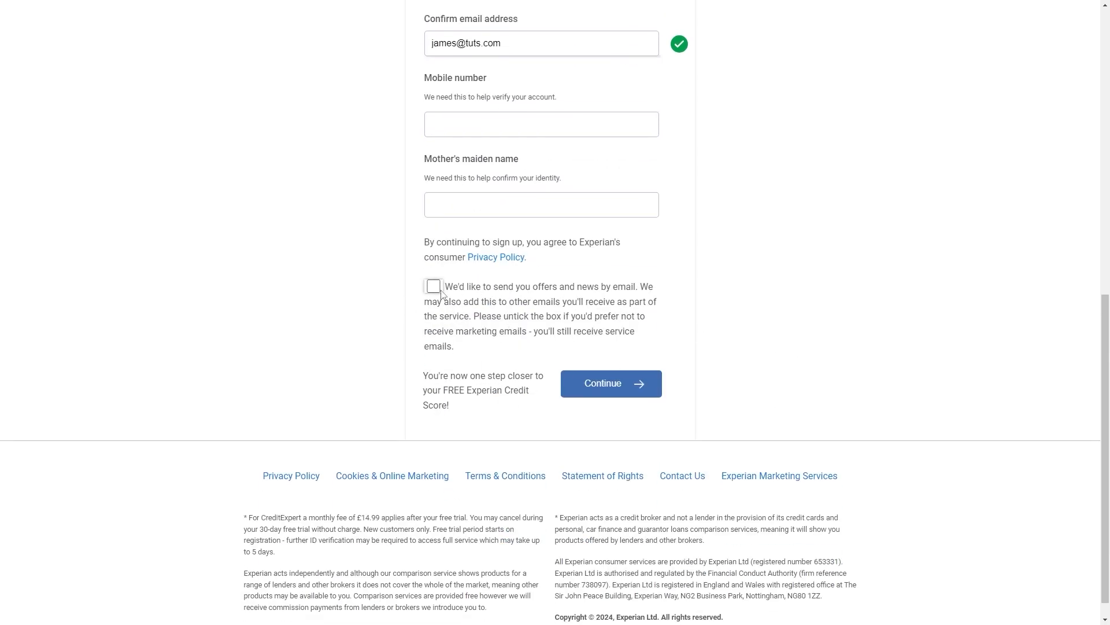
left_click(609, 383)
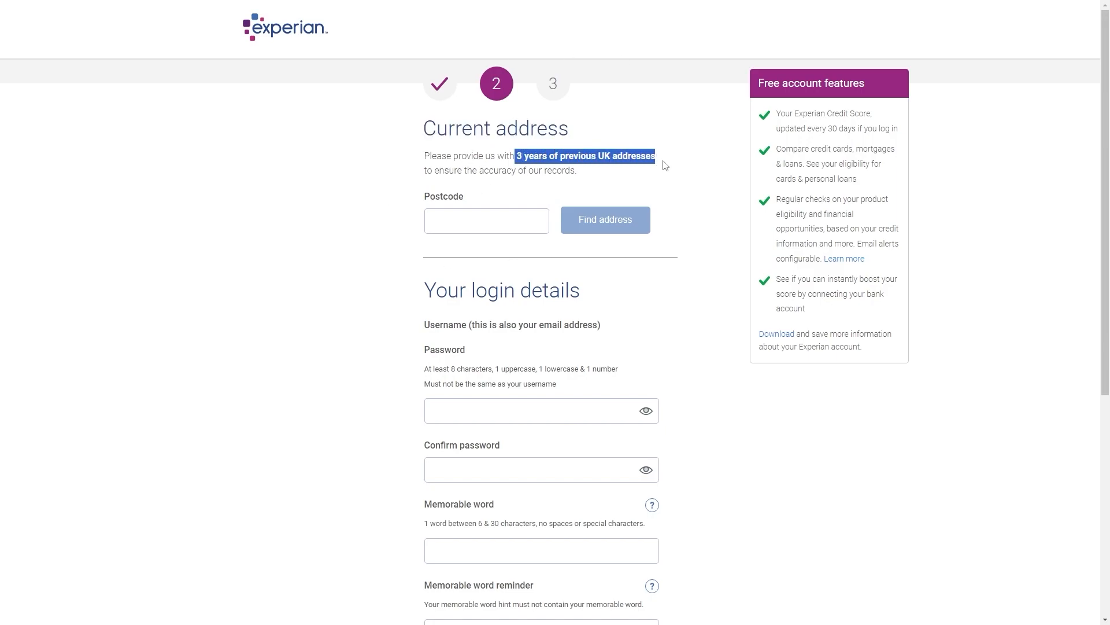
Step: Scroll through the step 2 Current address and Your login details form
scroll("down", 3)
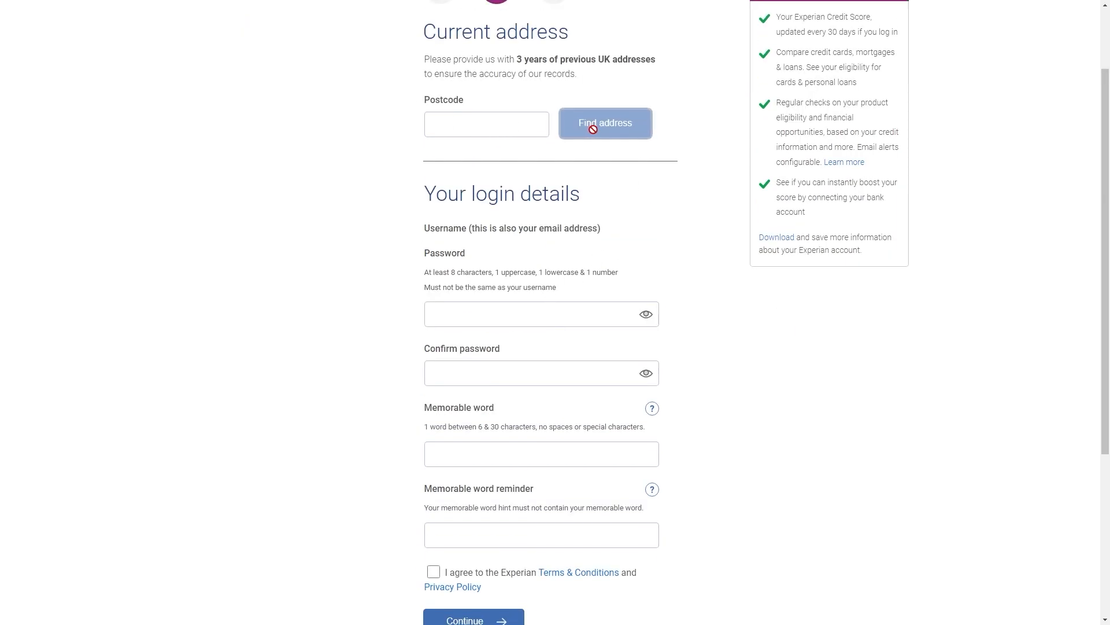
mouse_move(681, 197)
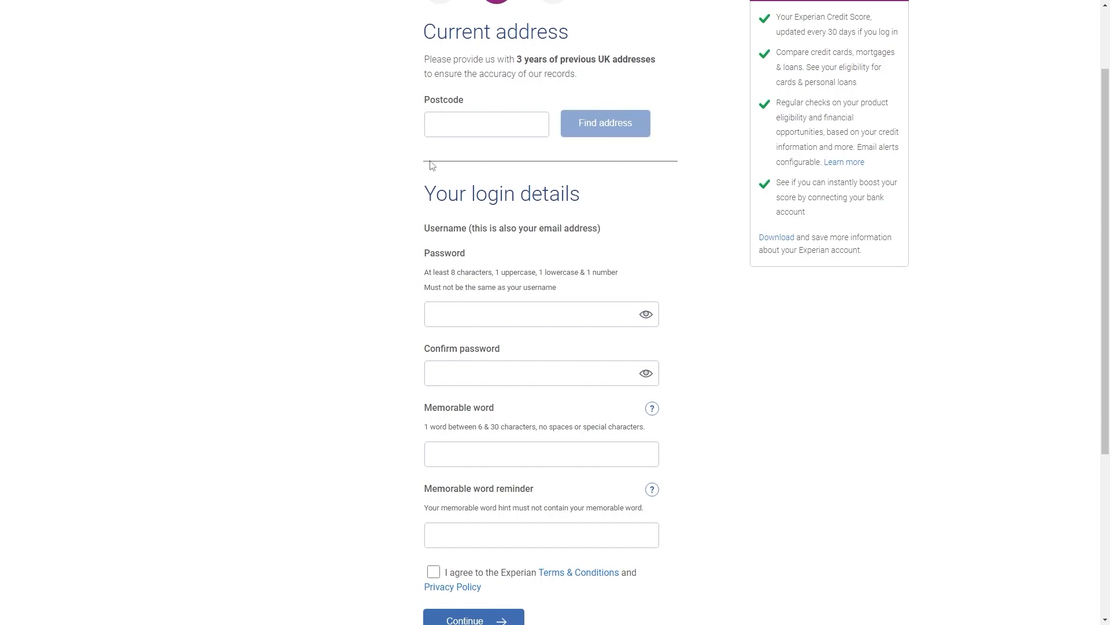
Step: Agree to the Terms & Conditions and Privacy Policy, then continue to the identity check questions
scroll("down", 3)
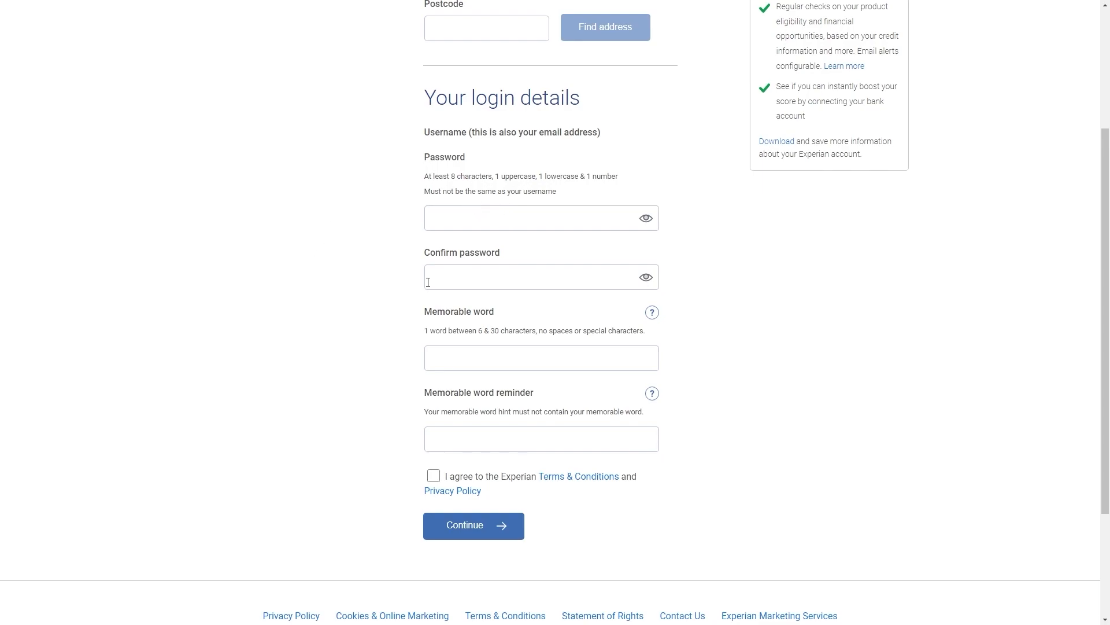
mouse_move(533, 376)
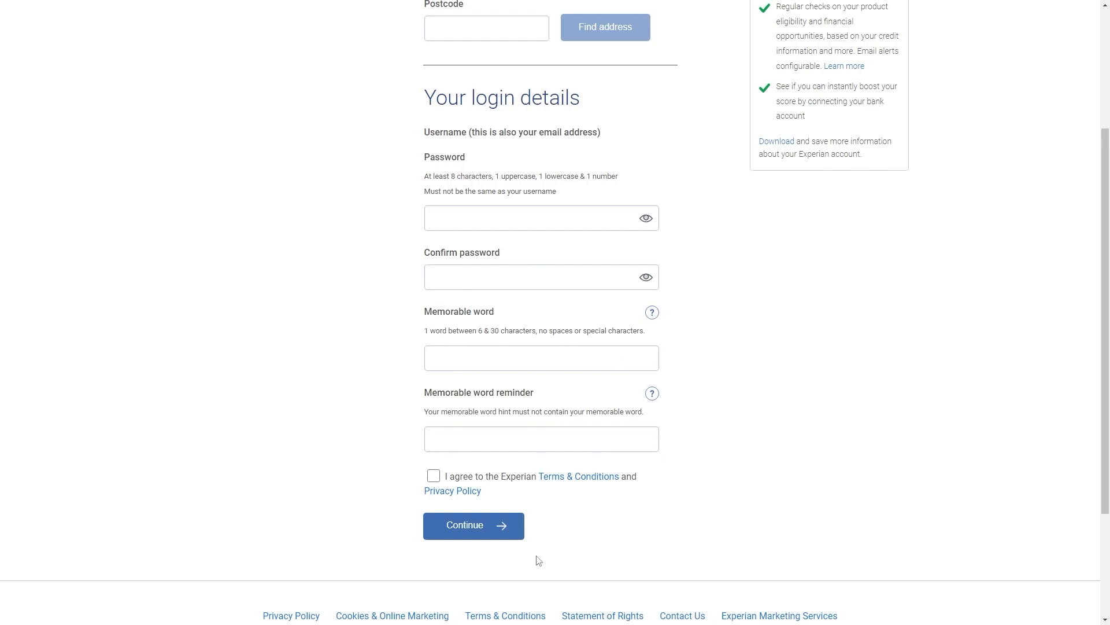
left_click(433, 475)
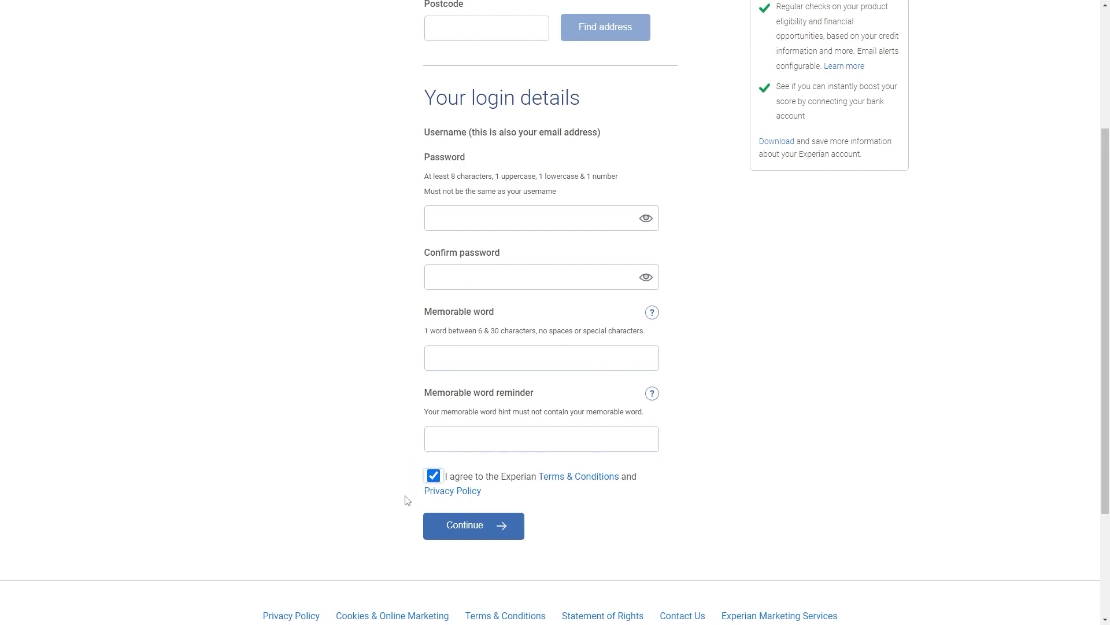
mouse_move(452, 491)
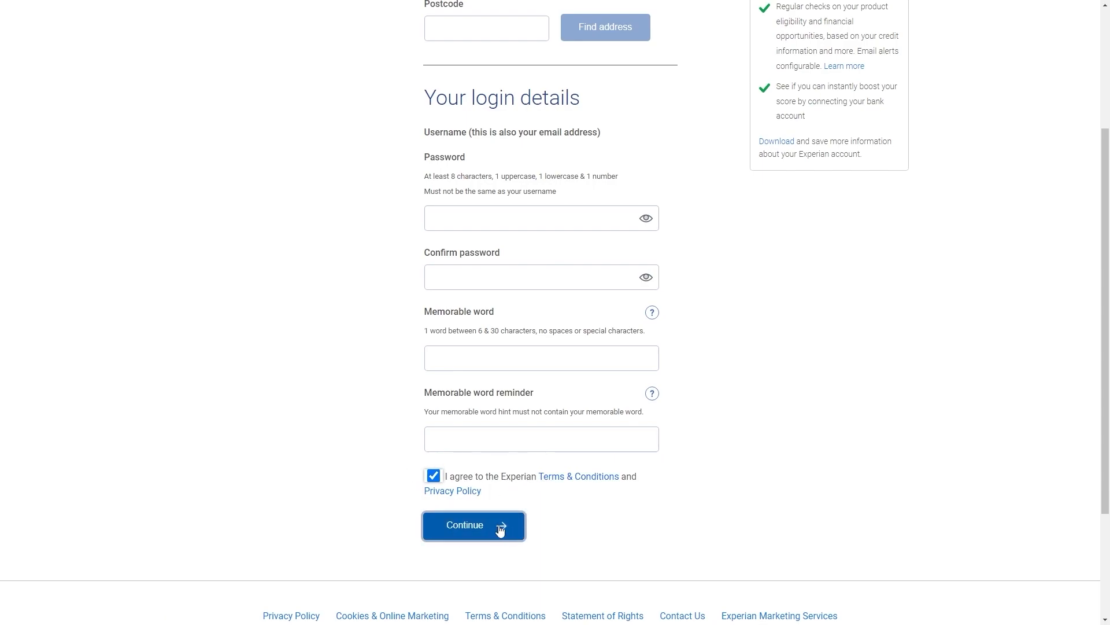
left_click(473, 526)
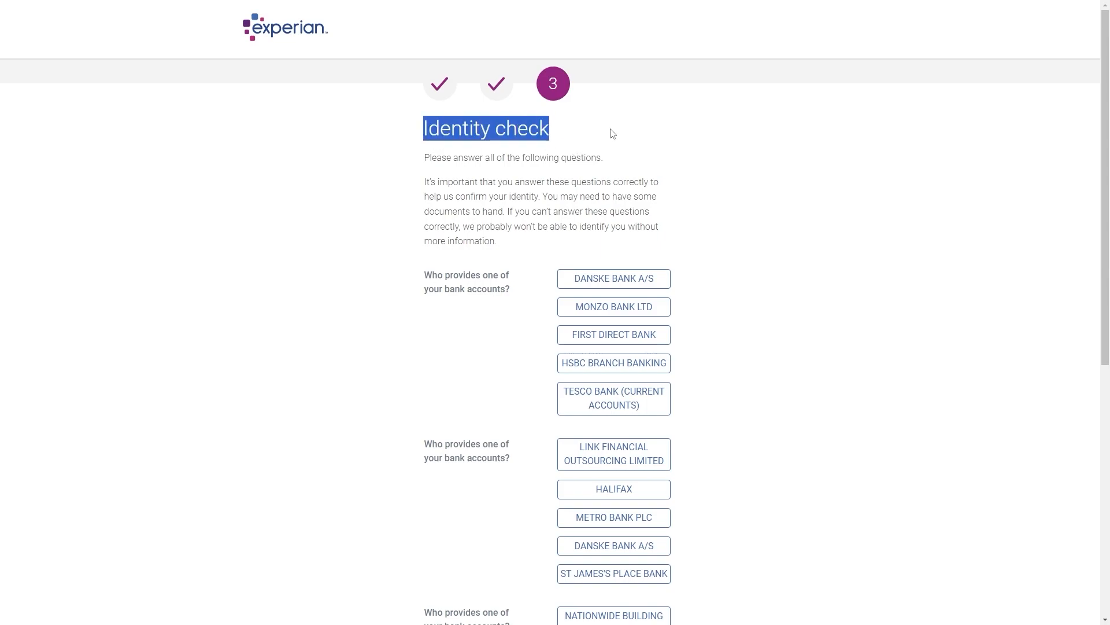
mouse_move(716, 132)
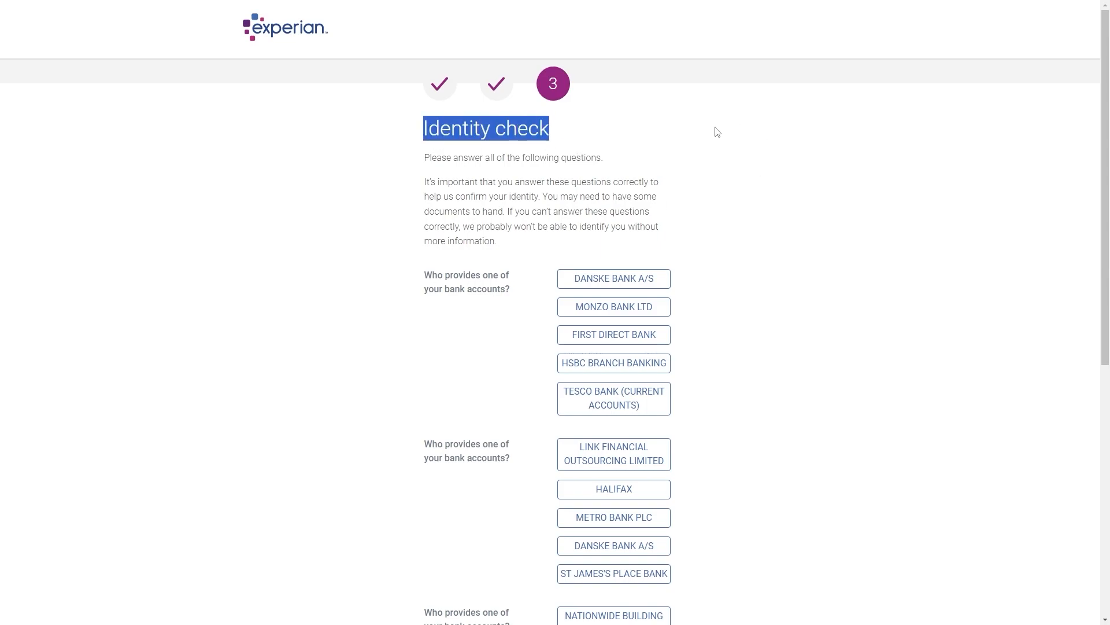
mouse_move(735, 126)
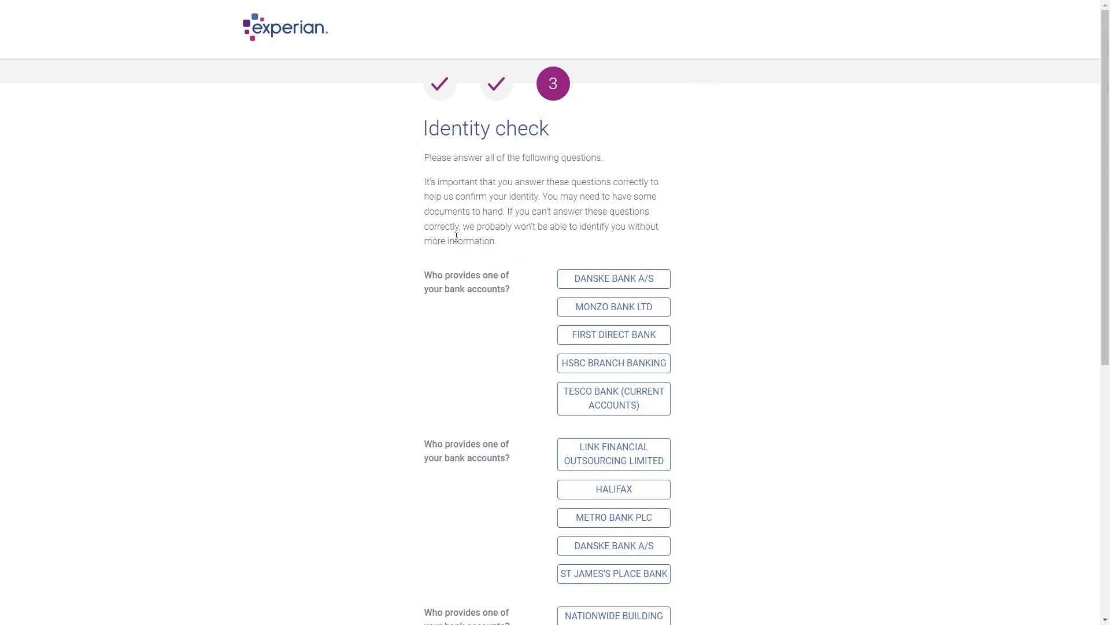
mouse_move(806, 259)
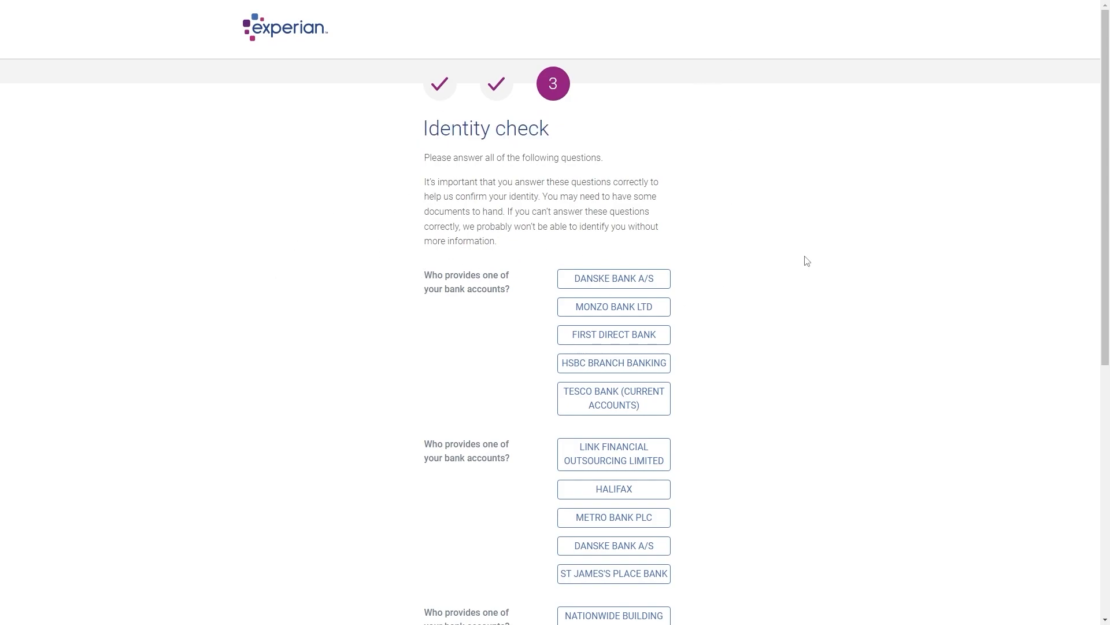
mouse_move(782, 278)
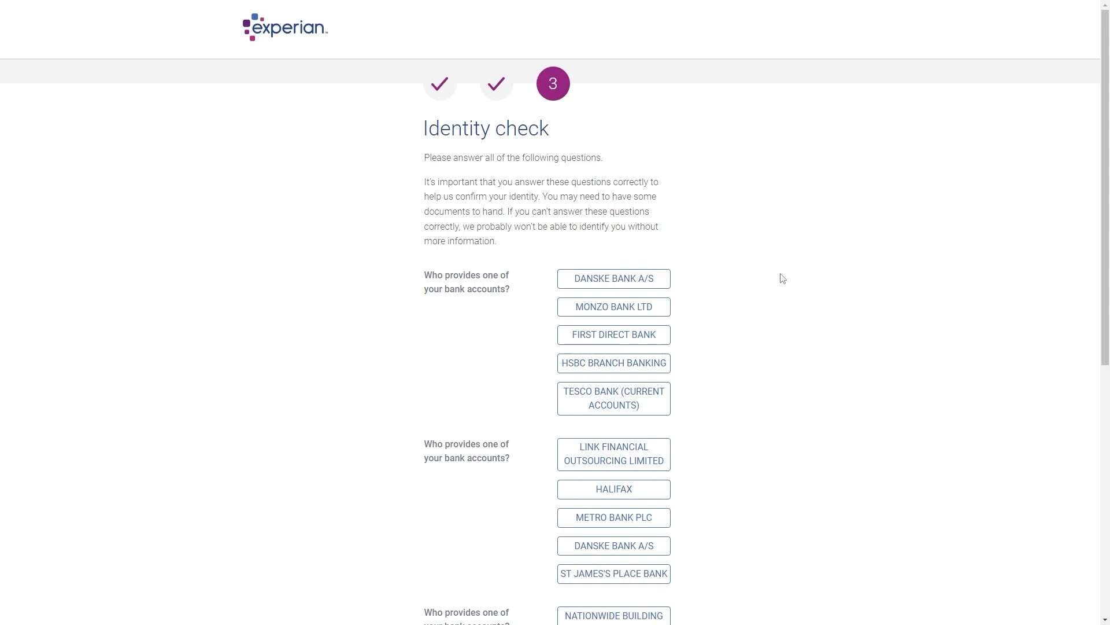
mouse_move(777, 275)
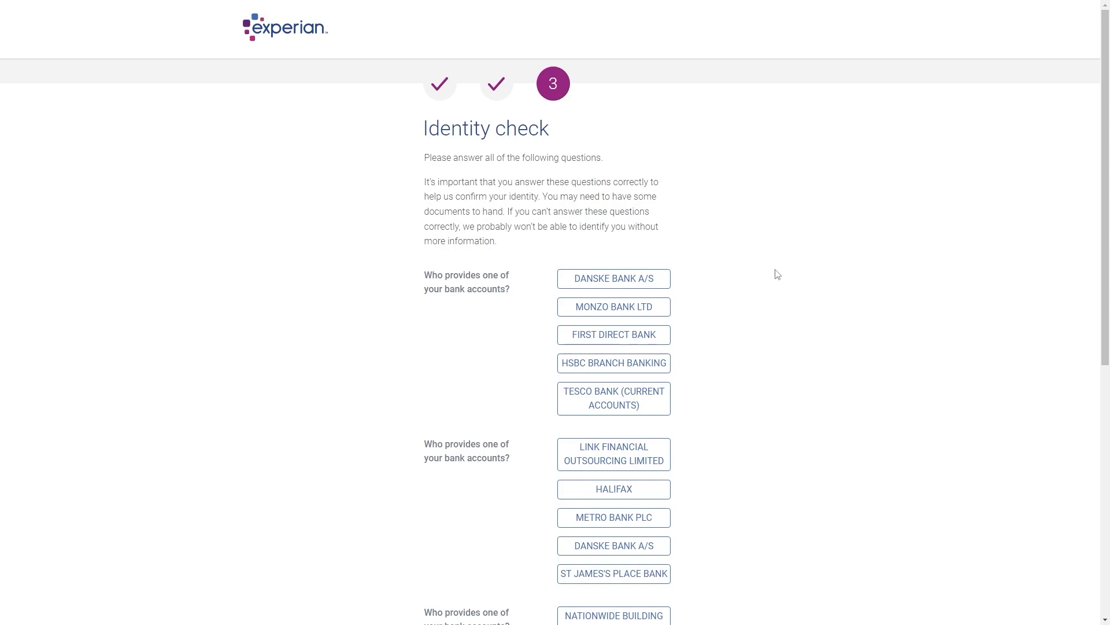